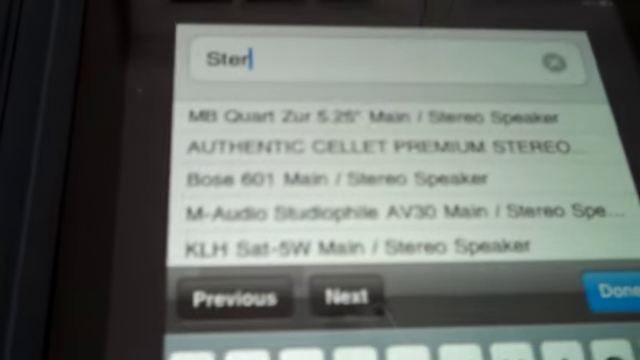
# Step: Complete the listing title word 'Sterling' so the category list can be chosen next
pyautogui.write('ling')
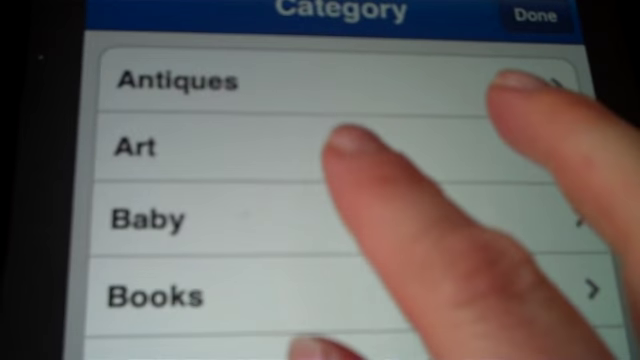
pyautogui.scroll(-3)
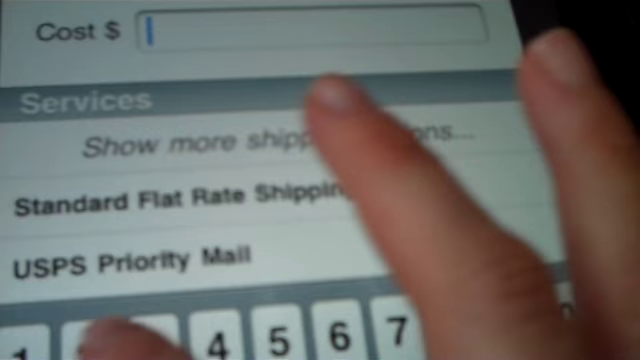
# Step: Set the USPS First Class Mail shipping cost to $2.00
pyautogui.write('2.00')
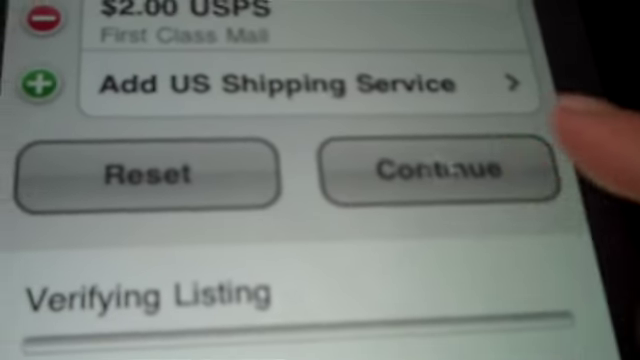
pyautogui.click(428, 170)
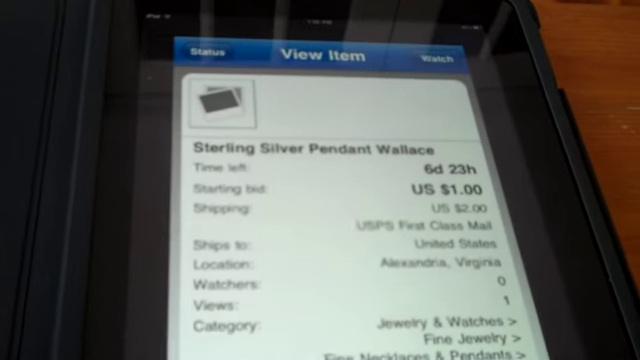
# Step: Scroll the View Item page to review the $1.00 starting bid, $2.00 shipping and PayPal details
pyautogui.scroll(-3)
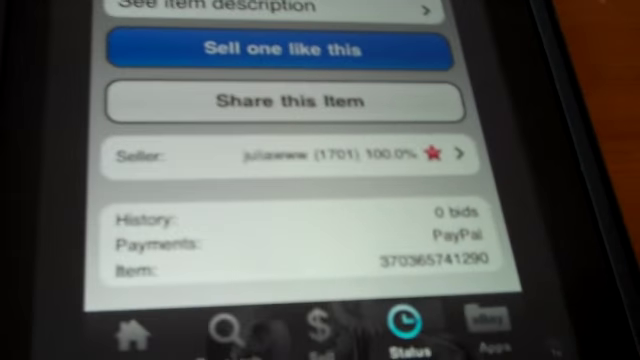